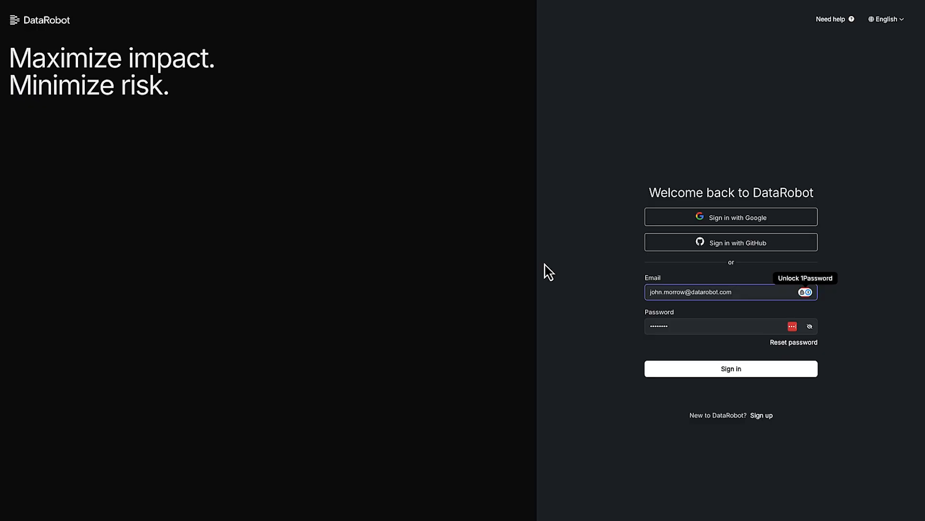
{"action": "mouse_move", "coordinate": [700, 222]}
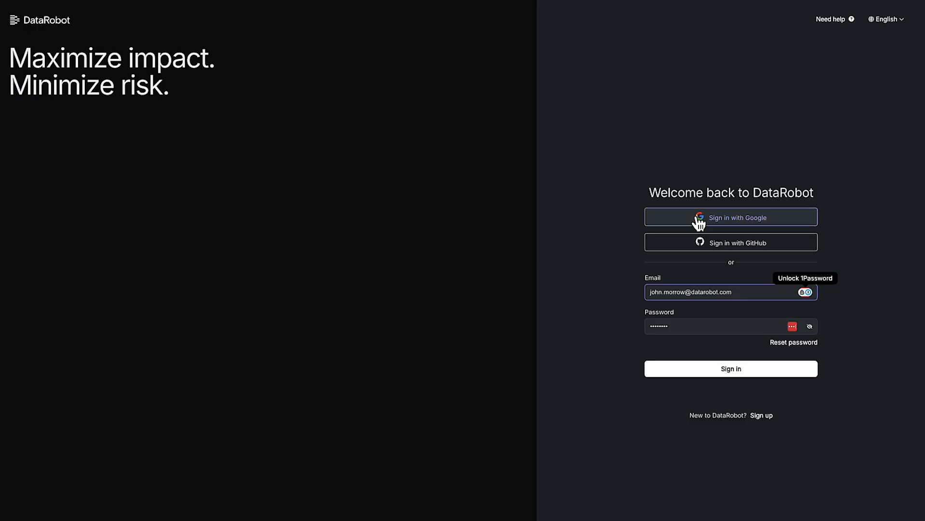
{"action": "mouse_move", "coordinate": [568, 330]}
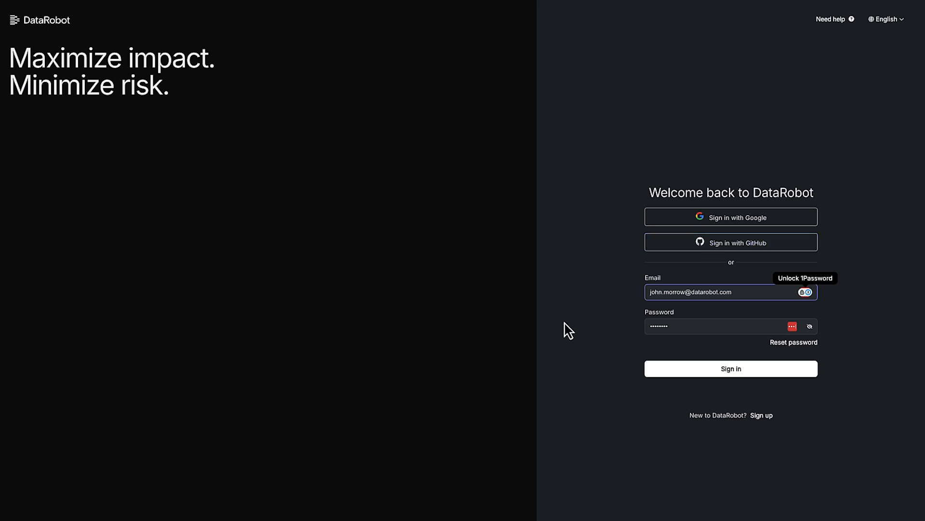
{"action": "mouse_move", "coordinate": [637, 382]}
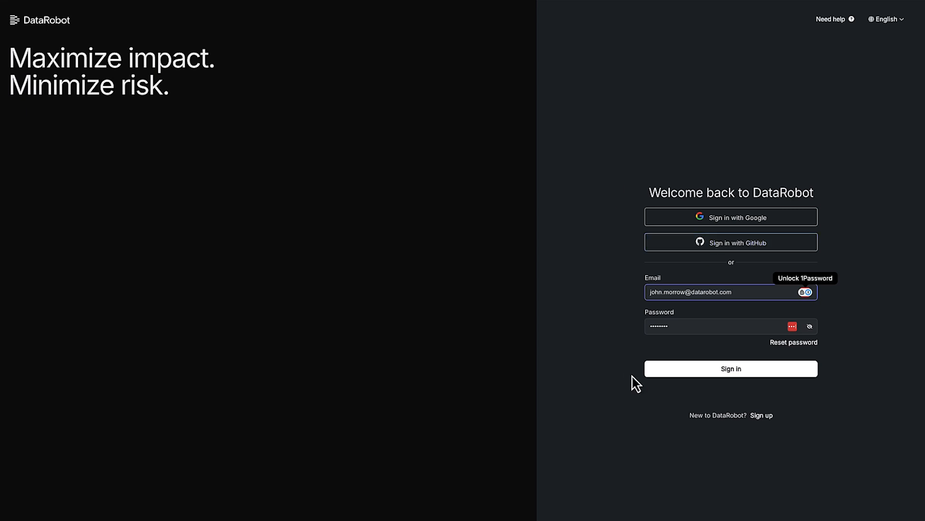
{"action": "mouse_move", "coordinate": [725, 364]}
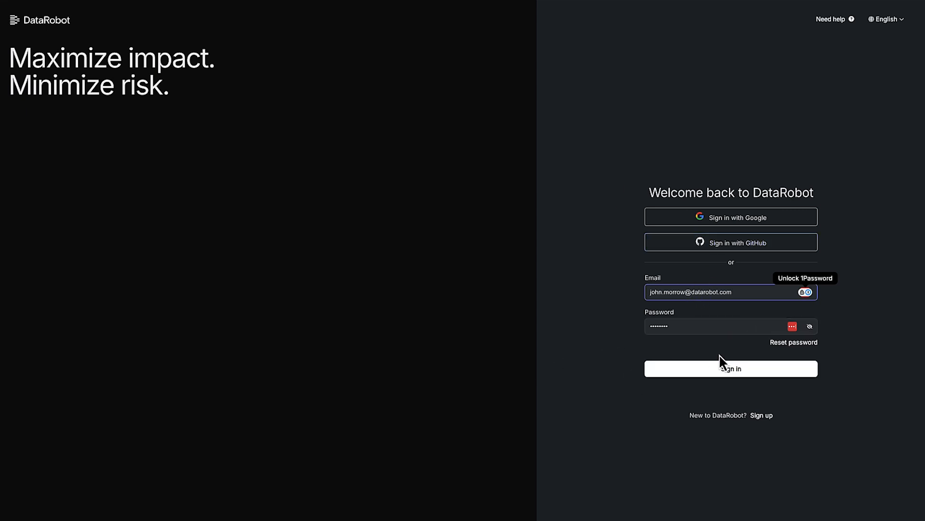
Step: Sign in to DataRobot and land on the home dashboard with shortcuts and recent activity
{"action": "left_click", "coordinate": [730, 367]}
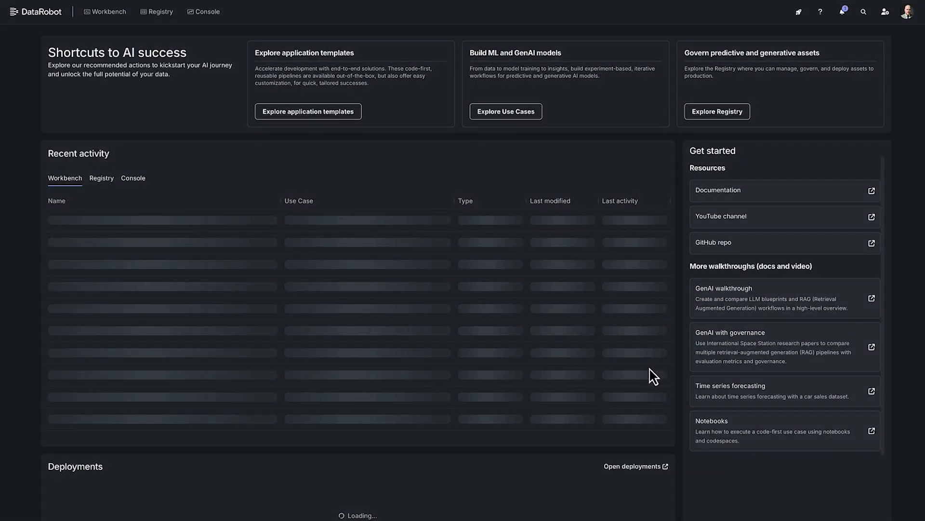
{"action": "mouse_move", "coordinate": [396, 264]}
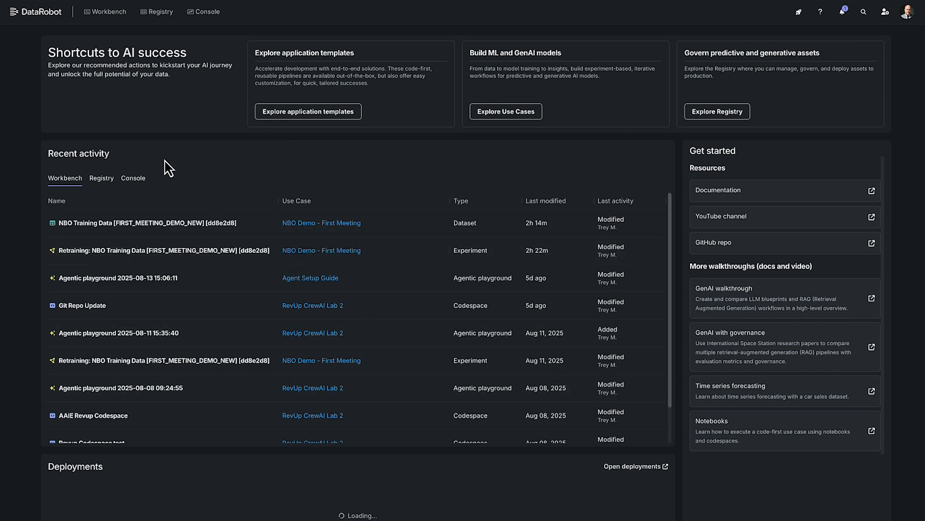
{"action": "mouse_move", "coordinate": [148, 241]}
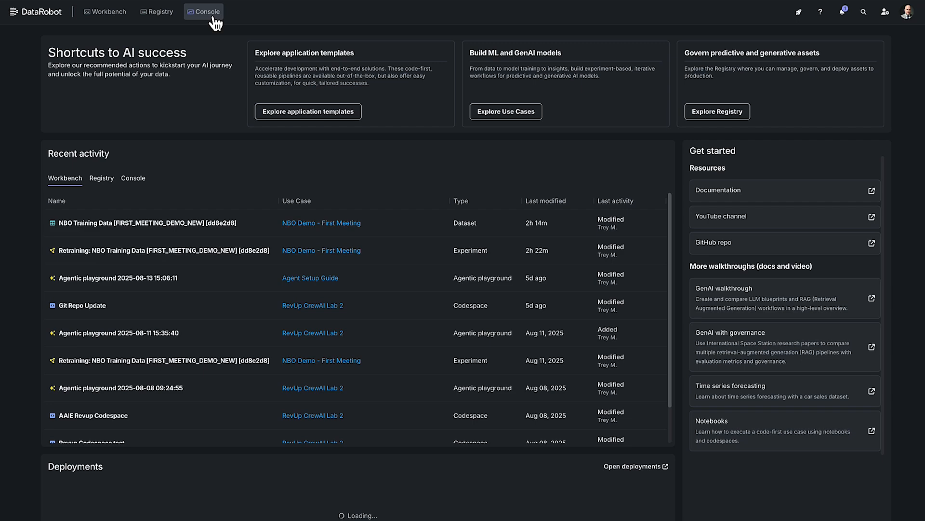
Step: From the Workbench use case directory, open the NBO Demo - First Meeting use case
{"action": "left_click", "coordinate": [104, 11]}
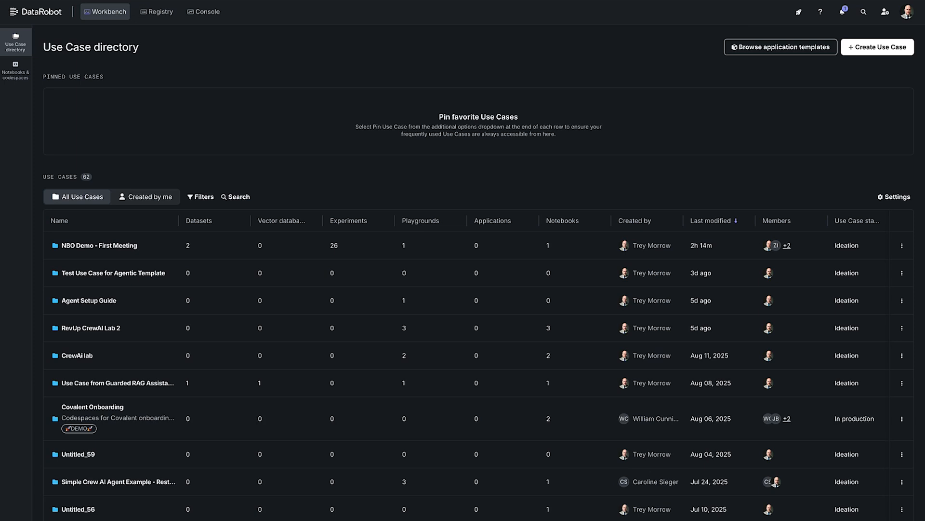
{"action": "mouse_move", "coordinate": [172, 180]}
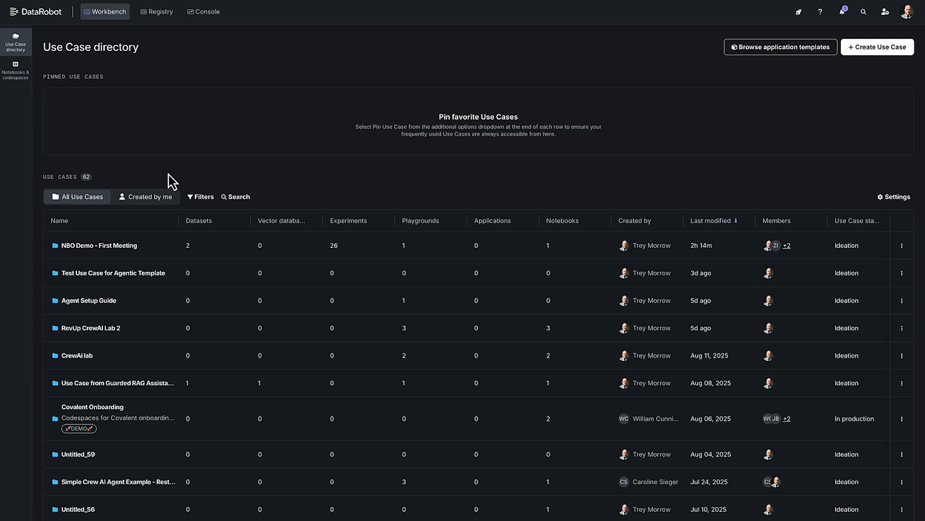
{"action": "mouse_move", "coordinate": [132, 293]}
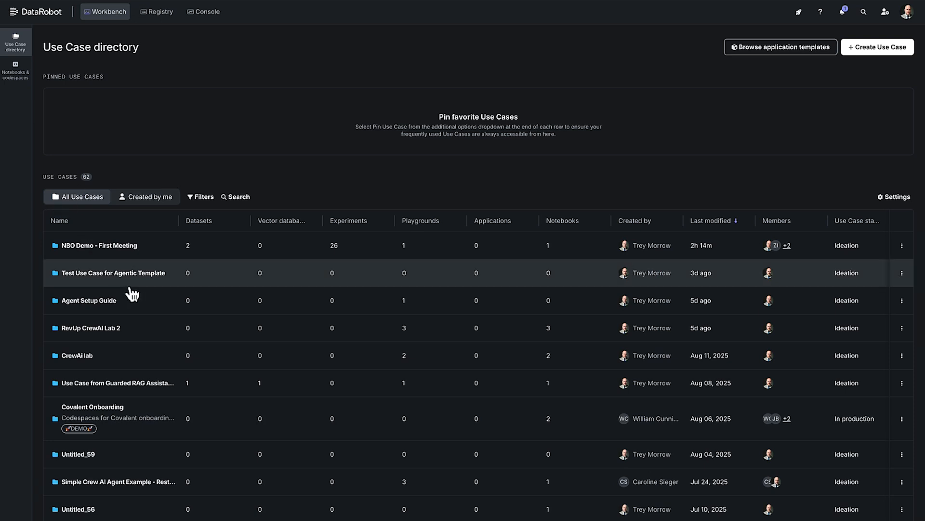
{"action": "mouse_move", "coordinate": [140, 295]}
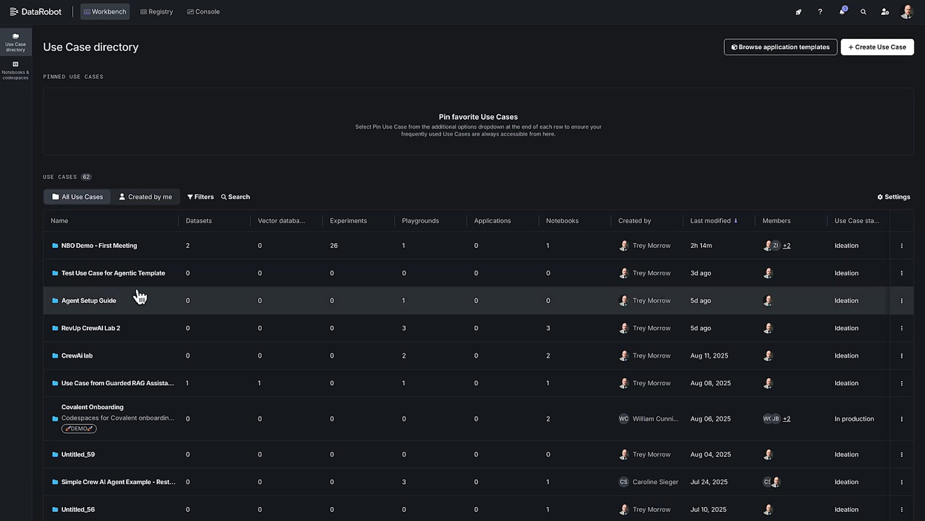
{"action": "mouse_move", "coordinate": [85, 245]}
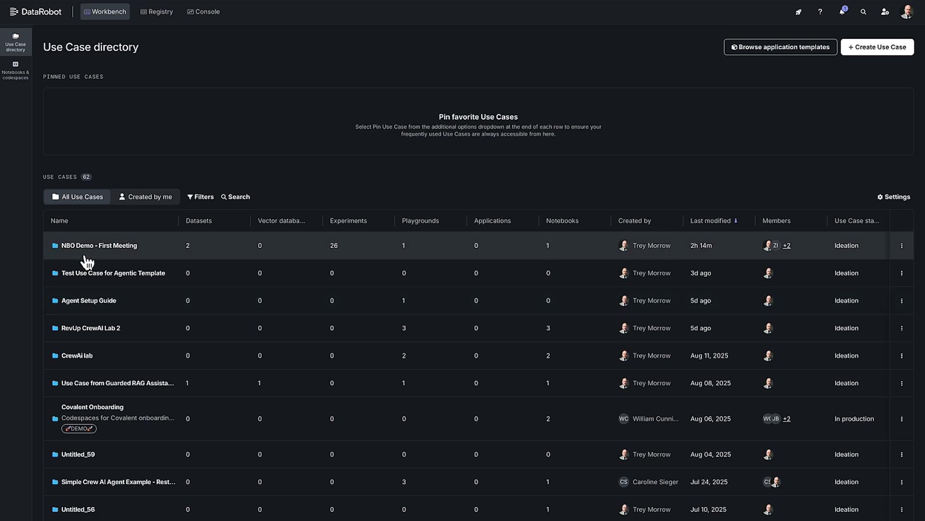
{"action": "left_click", "coordinate": [99, 245]}
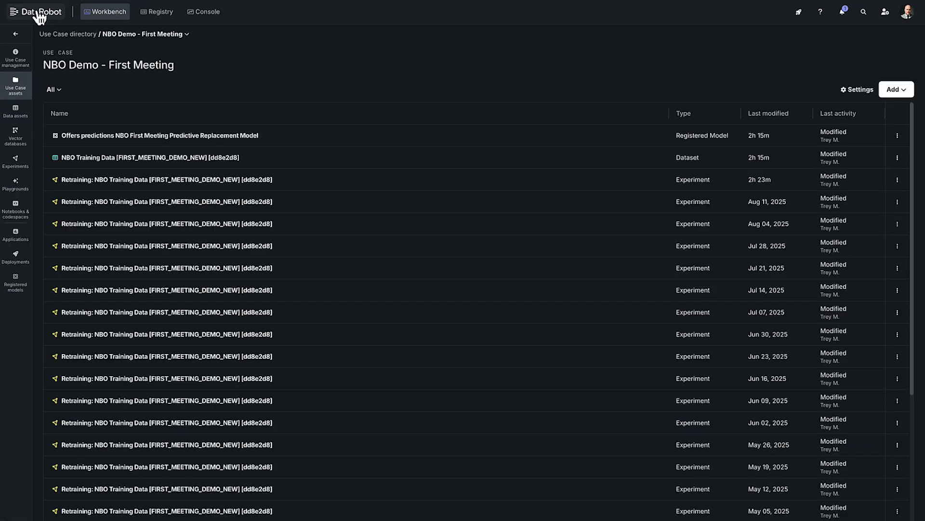
Step: In Registry, view the Offers predictions NBO model's version V33 and return to its 33-version list
{"action": "left_click", "coordinate": [157, 11]}
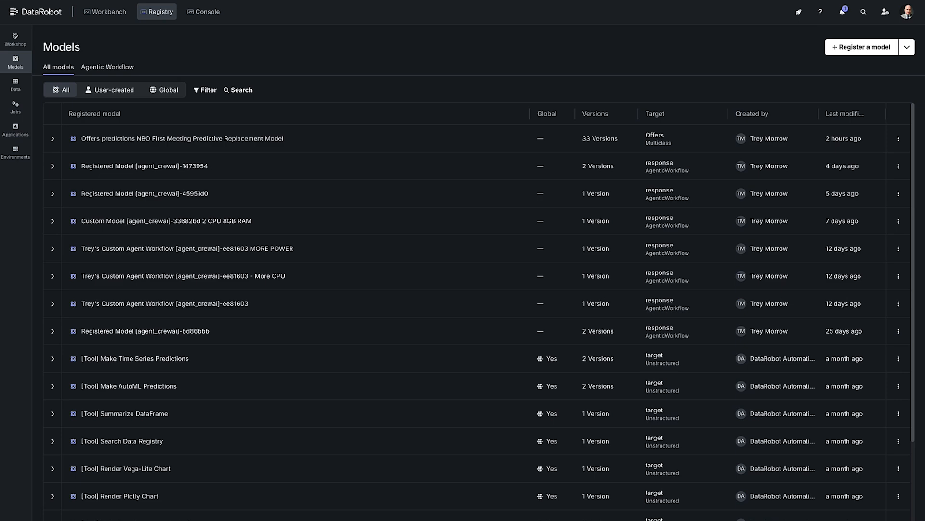
{"action": "mouse_move", "coordinate": [145, 160]}
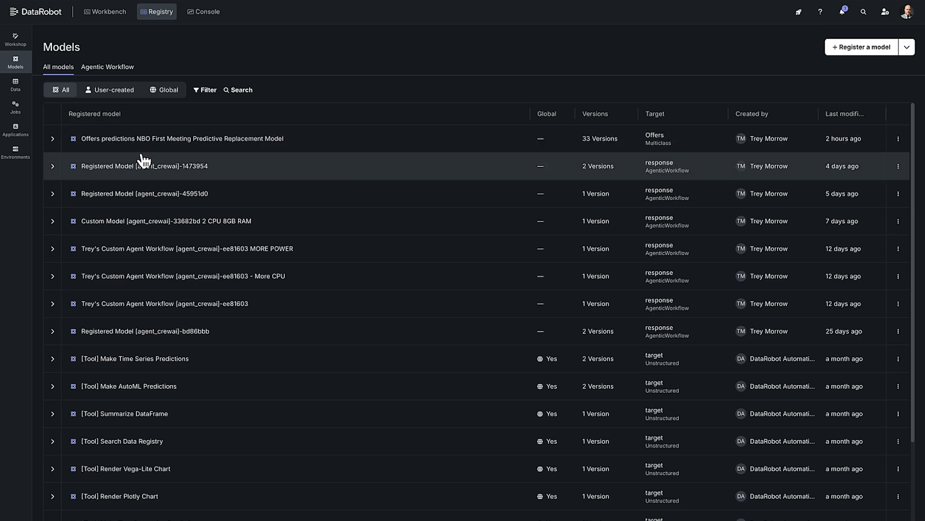
{"action": "left_click", "coordinate": [52, 138]}
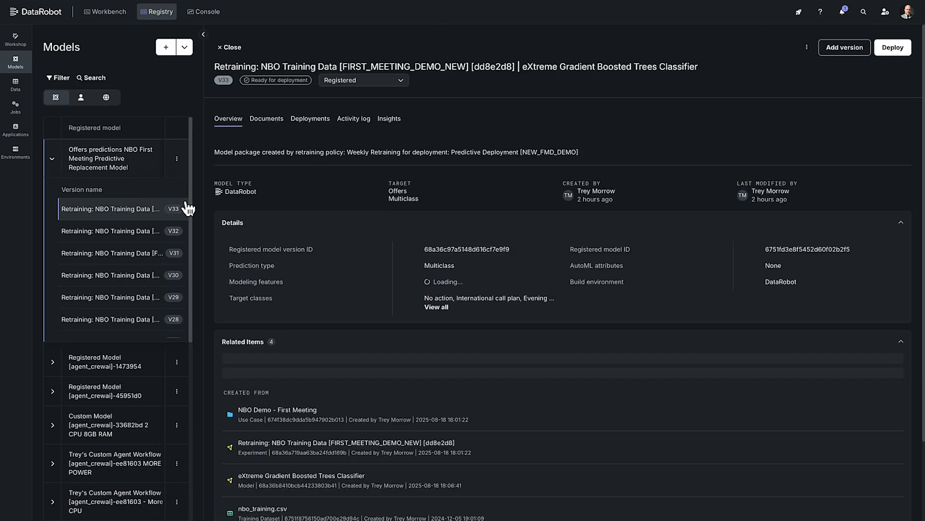
{"action": "left_click", "coordinate": [229, 48]}
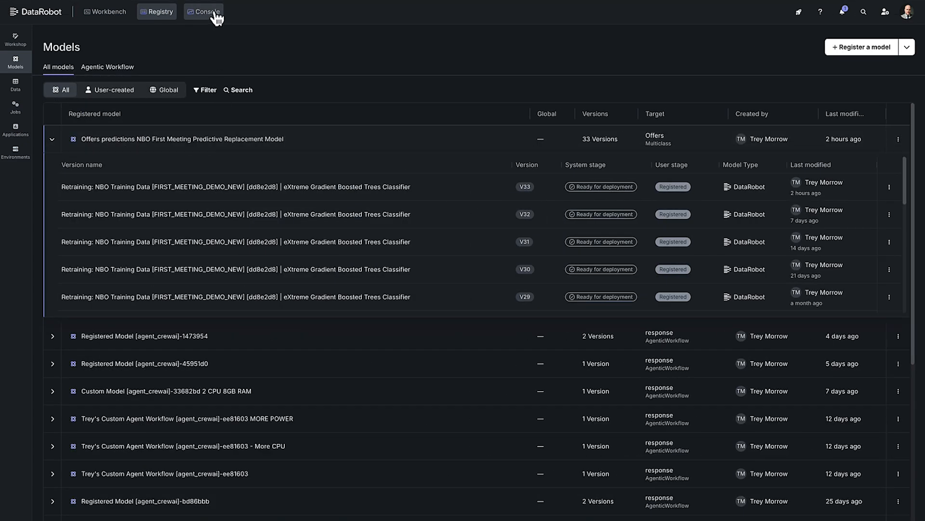
Step: Go to the Console deployments overview with service health, drift and accuracy summaries
{"action": "left_click", "coordinate": [203, 12]}
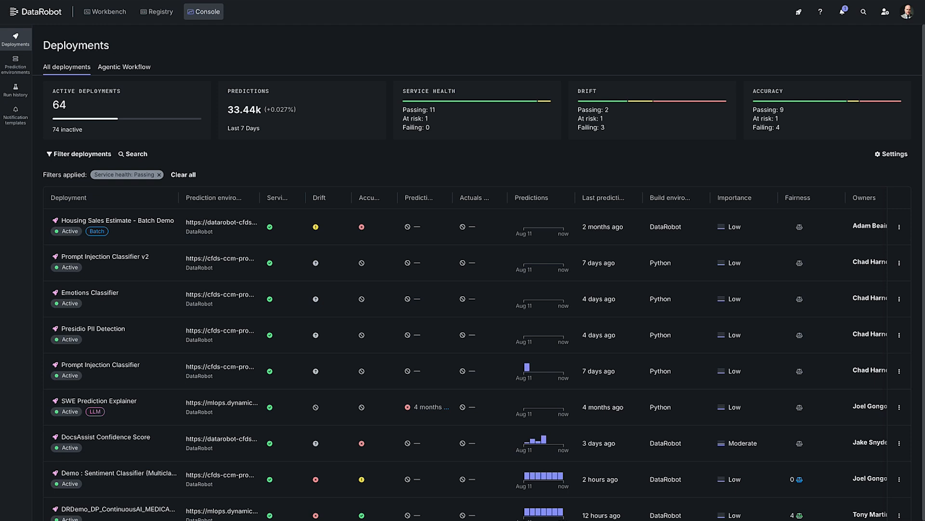
{"action": "mouse_move", "coordinate": [135, 54]}
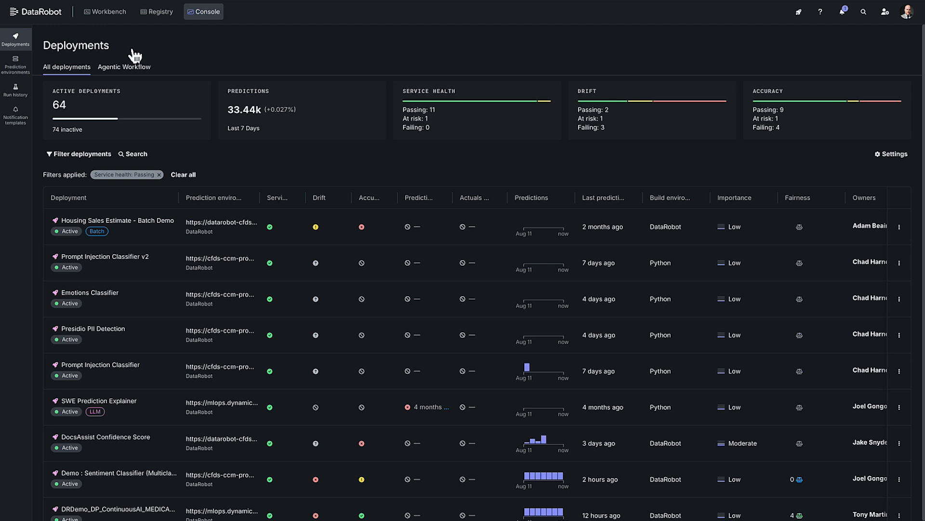
{"action": "mouse_move", "coordinate": [38, 12]}
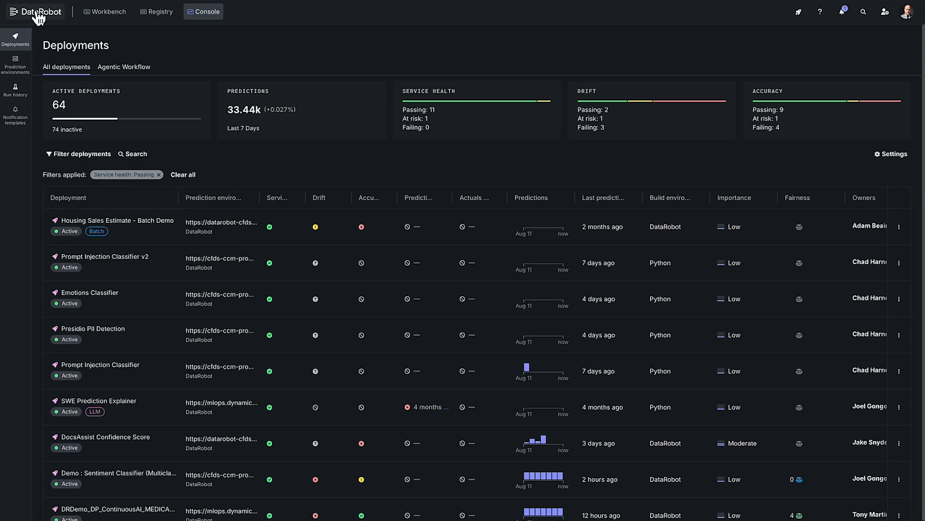
Step: Return home and open the application templates gallery
{"action": "left_click", "coordinate": [36, 11]}
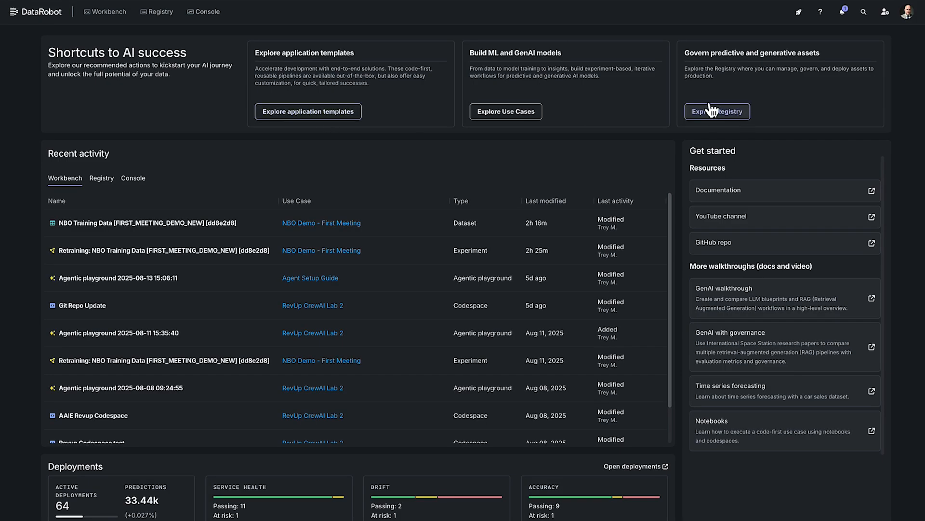
{"action": "mouse_move", "coordinate": [308, 118]}
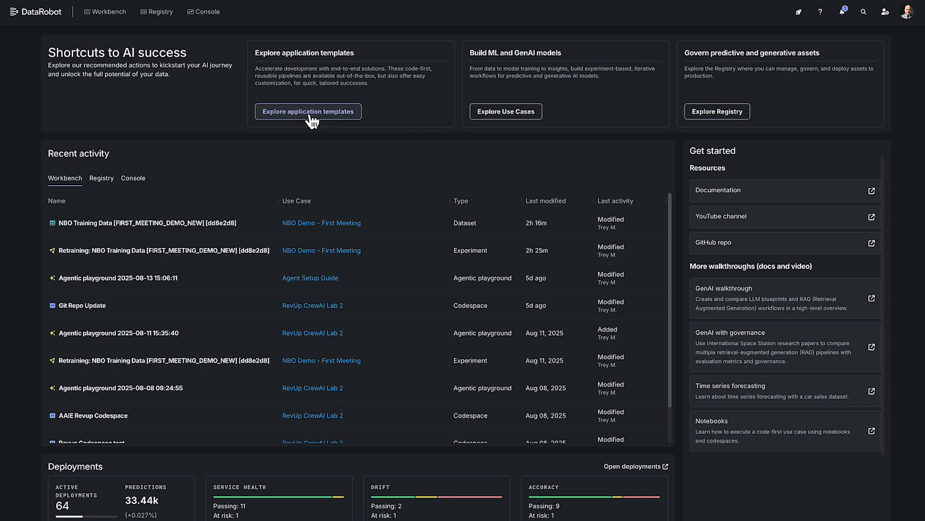
{"action": "left_click", "coordinate": [308, 111]}
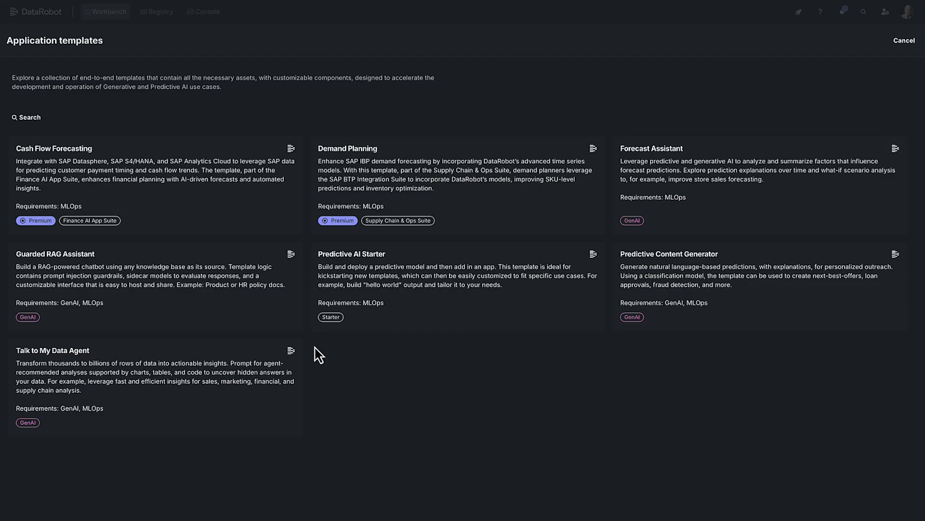
{"action": "mouse_move", "coordinate": [323, 350]}
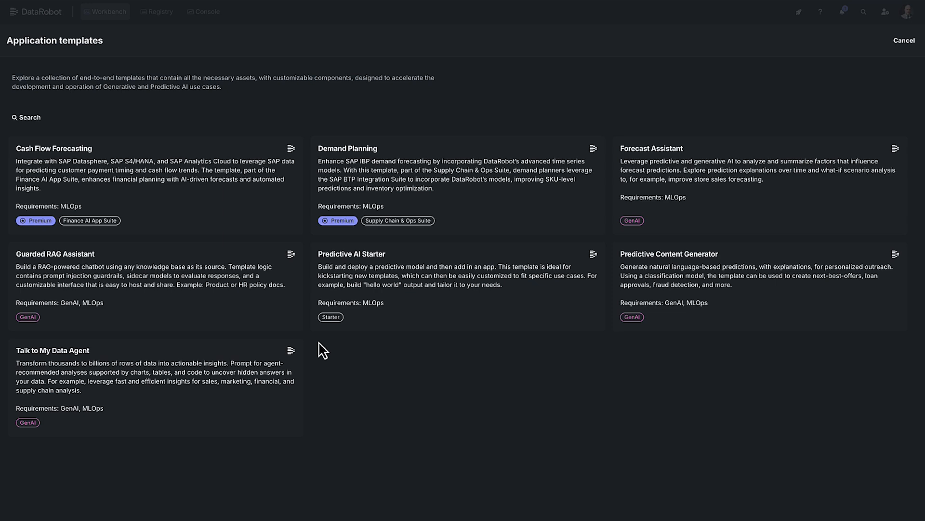
{"action": "mouse_move", "coordinate": [462, 404]}
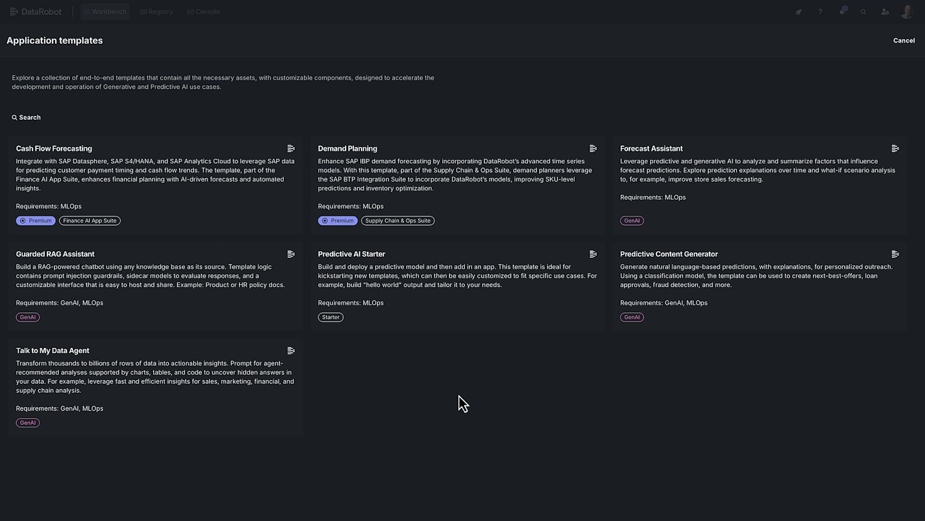
{"action": "mouse_move", "coordinate": [457, 391]}
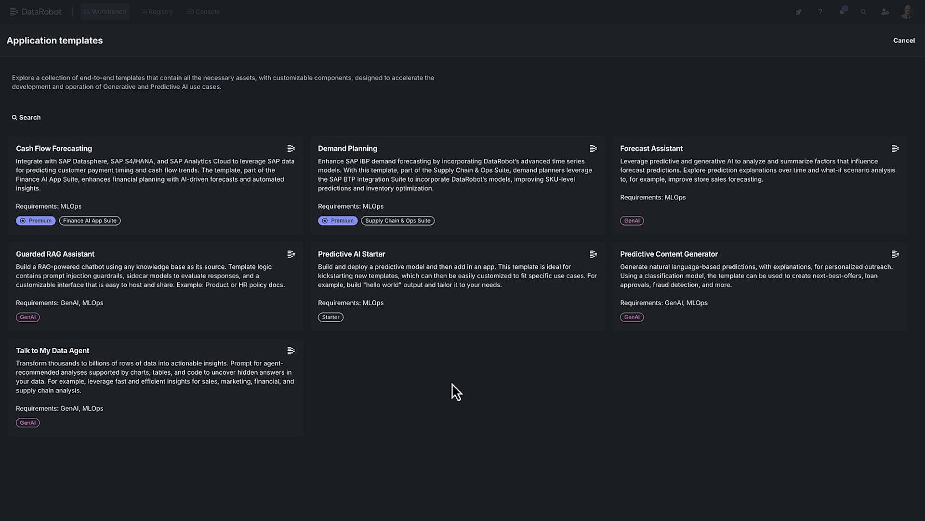
{"action": "mouse_move", "coordinate": [395, 348]}
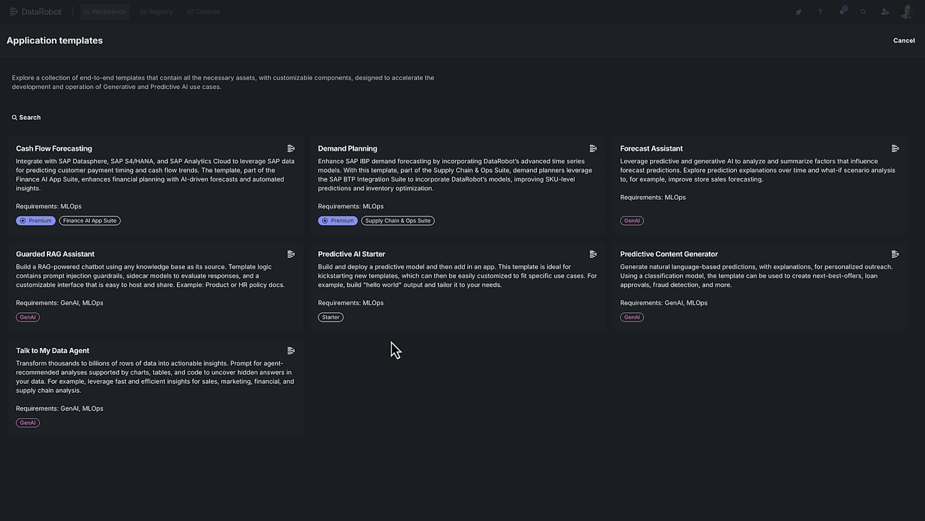
{"action": "mouse_move", "coordinate": [347, 380]}
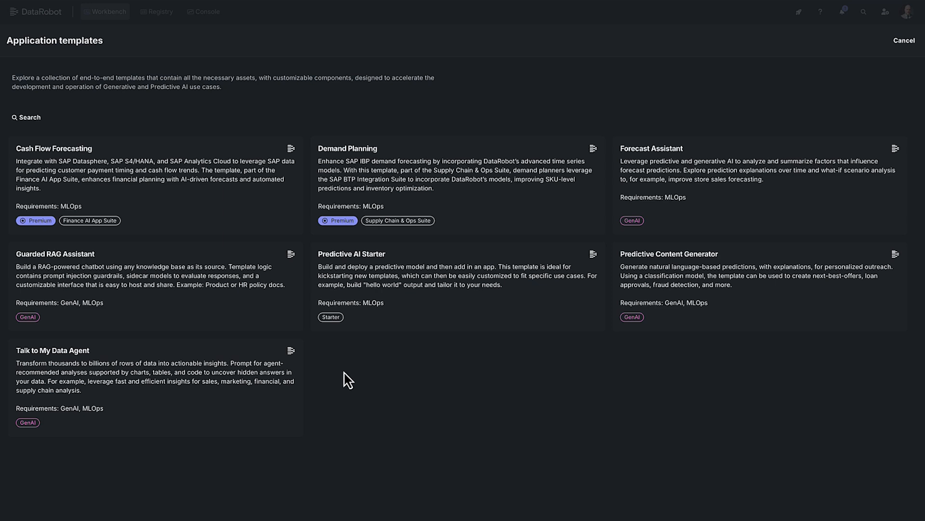
Step: View the details of the Predictive AI Starter application template
{"action": "left_click", "coordinate": [351, 253]}
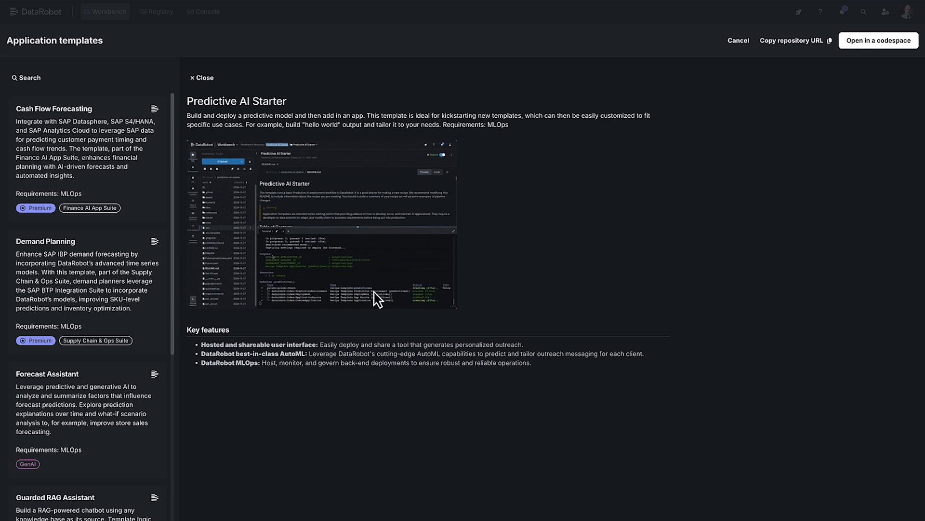
{"action": "mouse_move", "coordinate": [847, 110]}
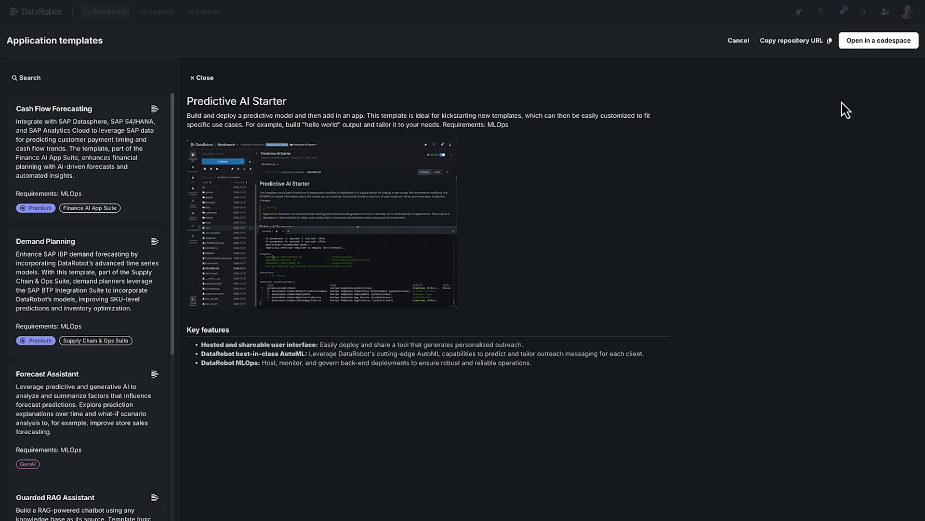